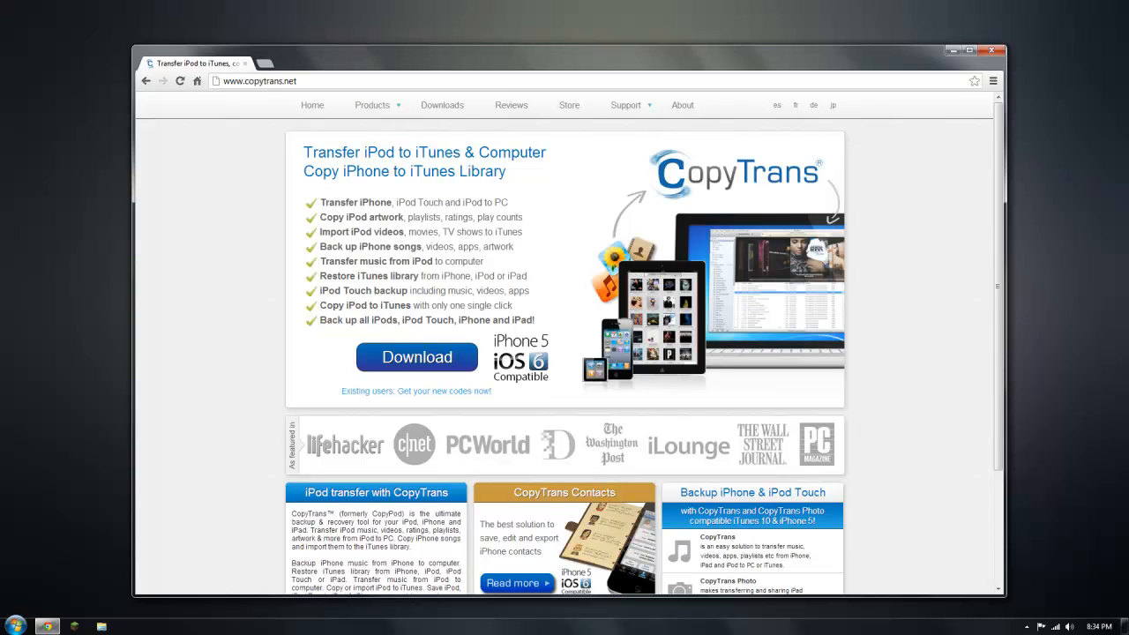
Download the English CopyTrans Suite installer from Downloads, accept the license, and install.
click(442, 105)
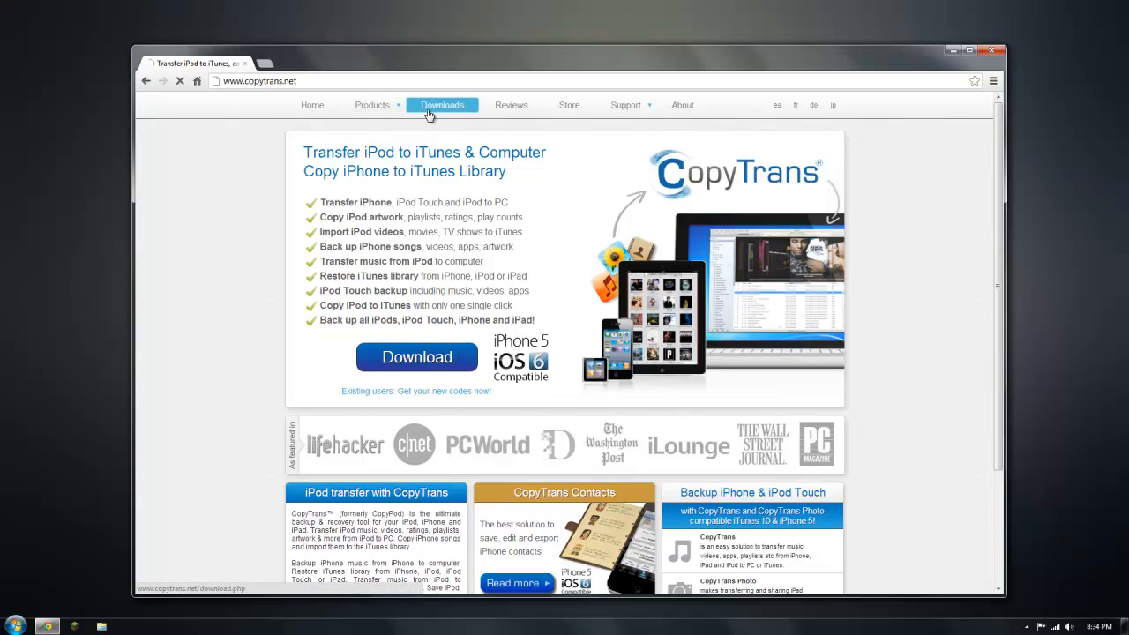
click(442, 105)
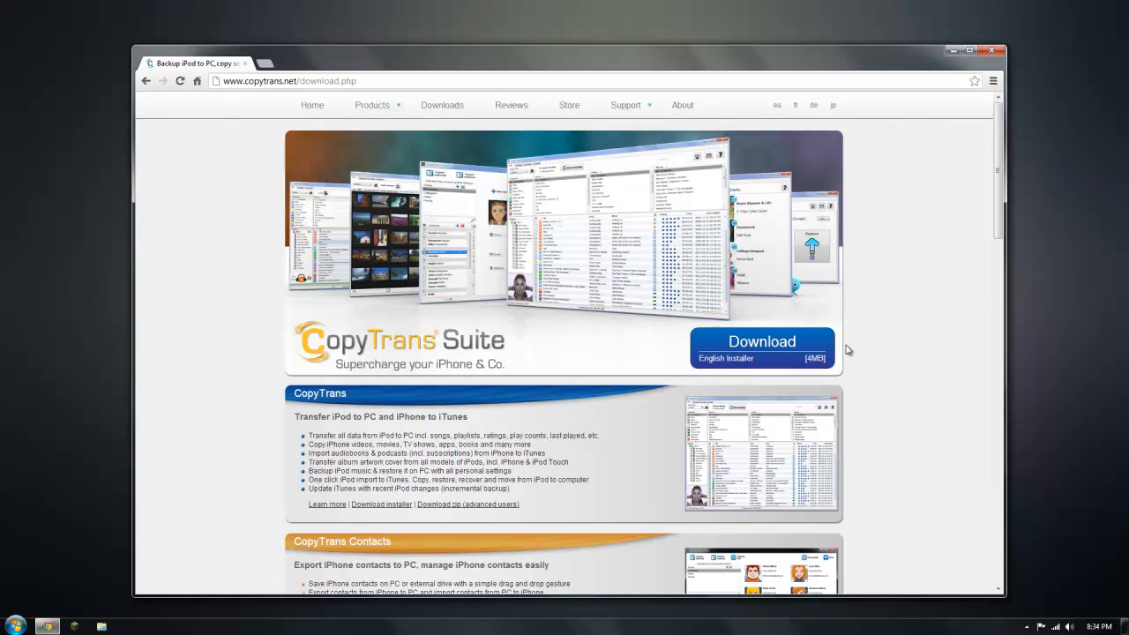
click(761, 342)
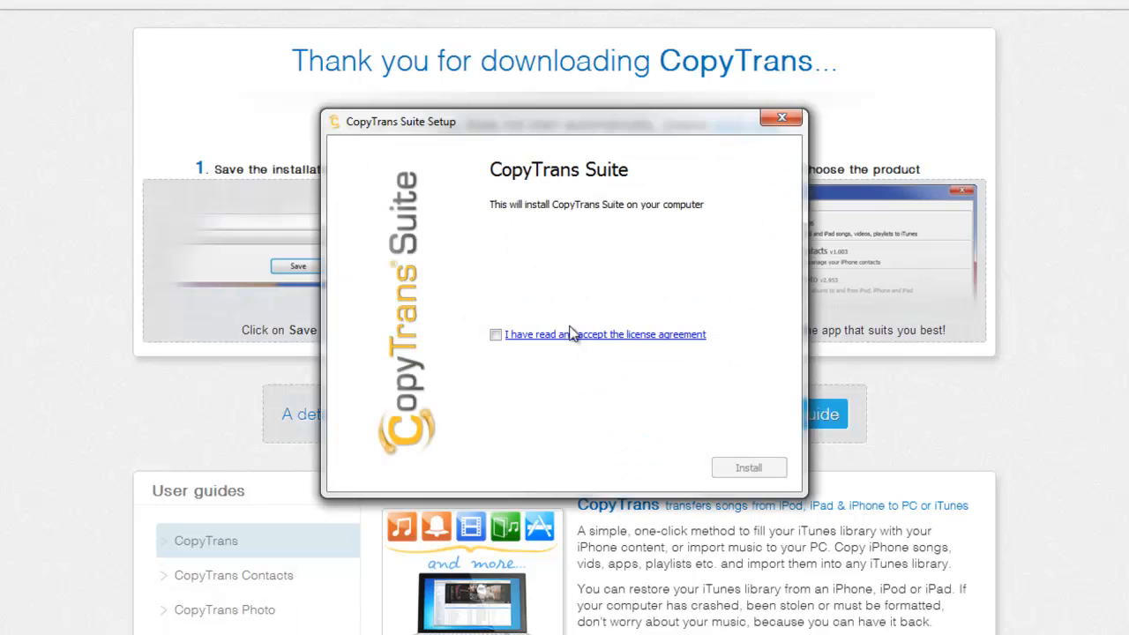
click(494, 333)
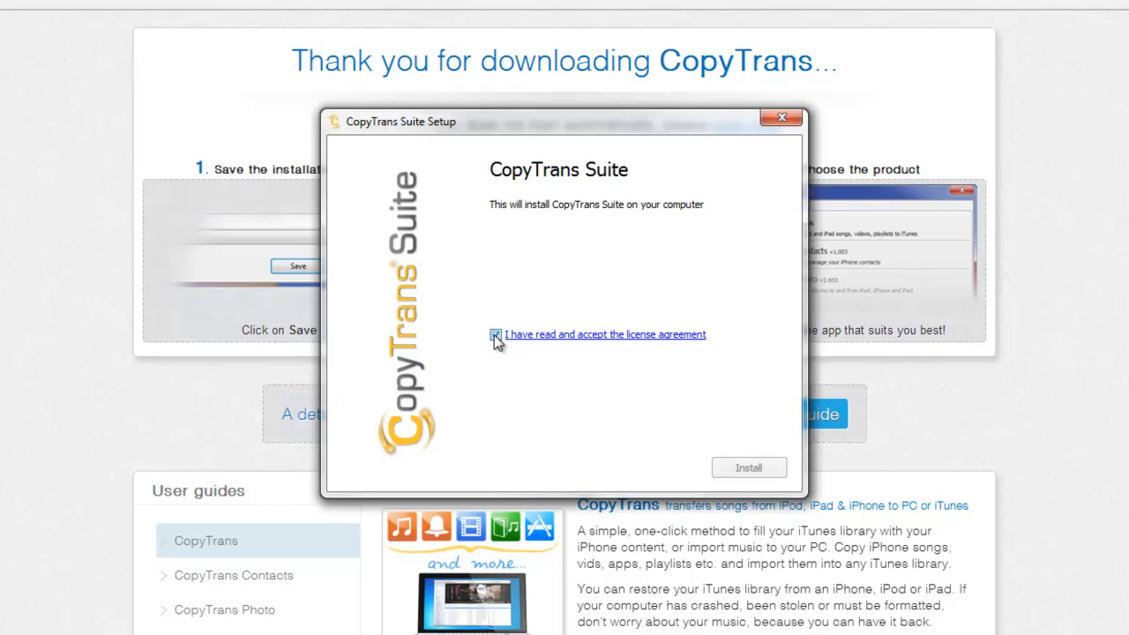
click(748, 467)
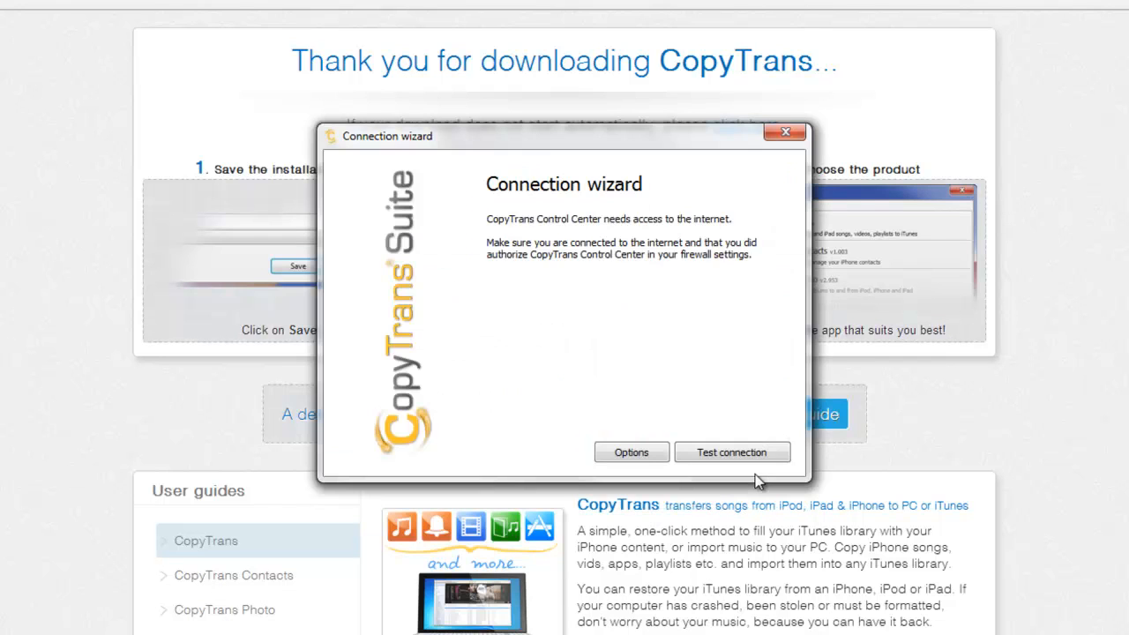
mouse_move(749, 476)
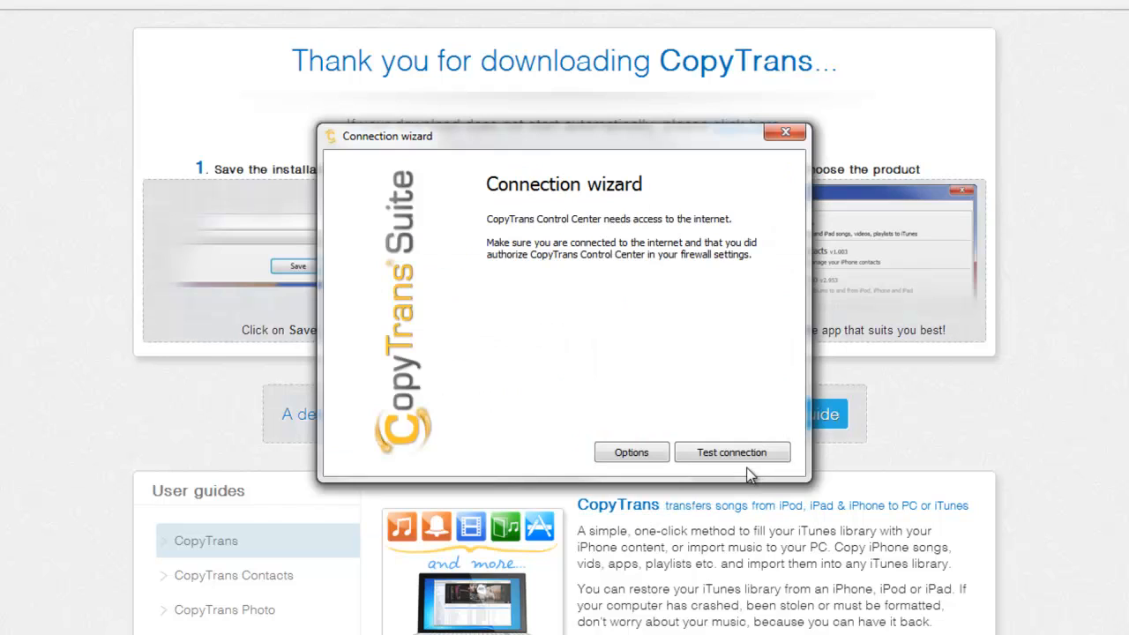
Run the Connection wizard's internet test and dismiss the firewall warning.
click(732, 452)
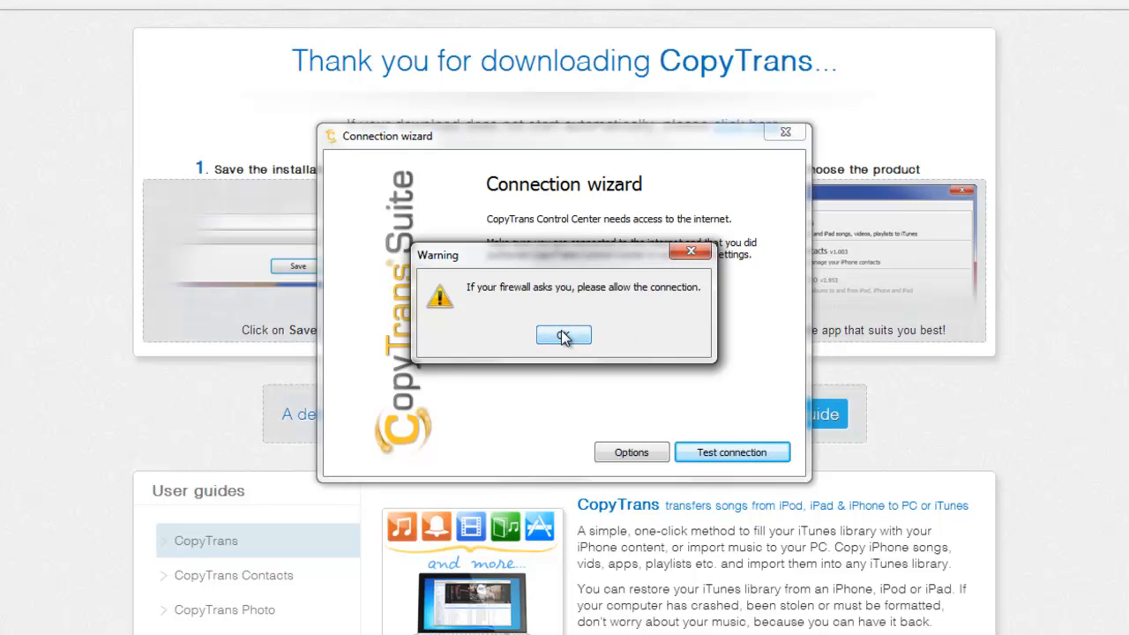
click(563, 335)
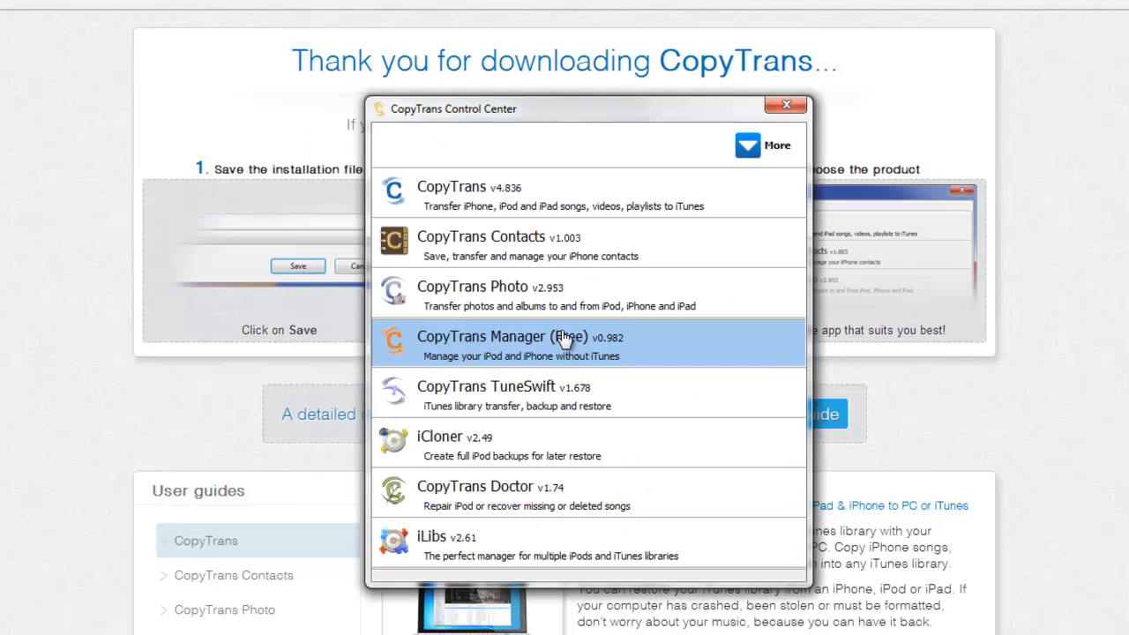